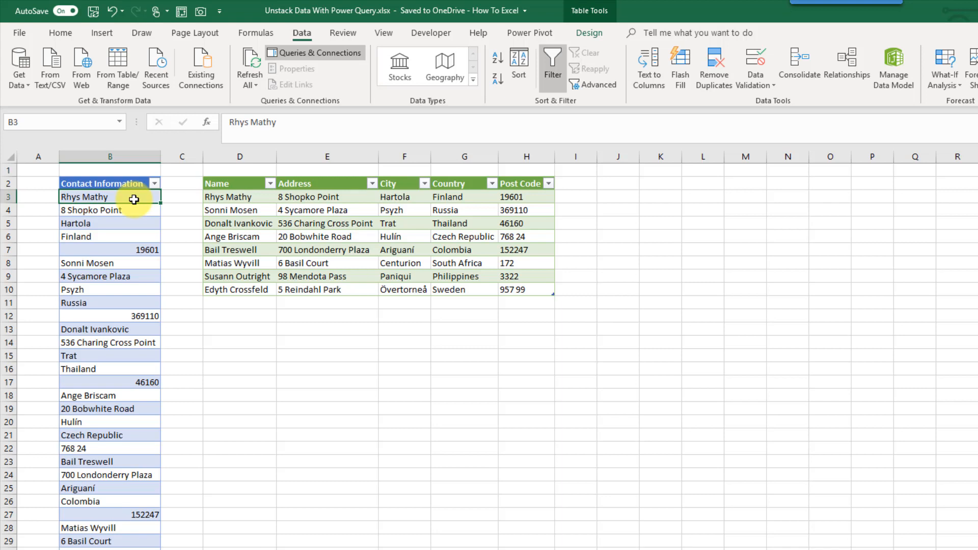
- Load the unstacked contact table as a query and unpivot its columns into stacked Value rows
left_click_drag(131, 197, 131, 210)
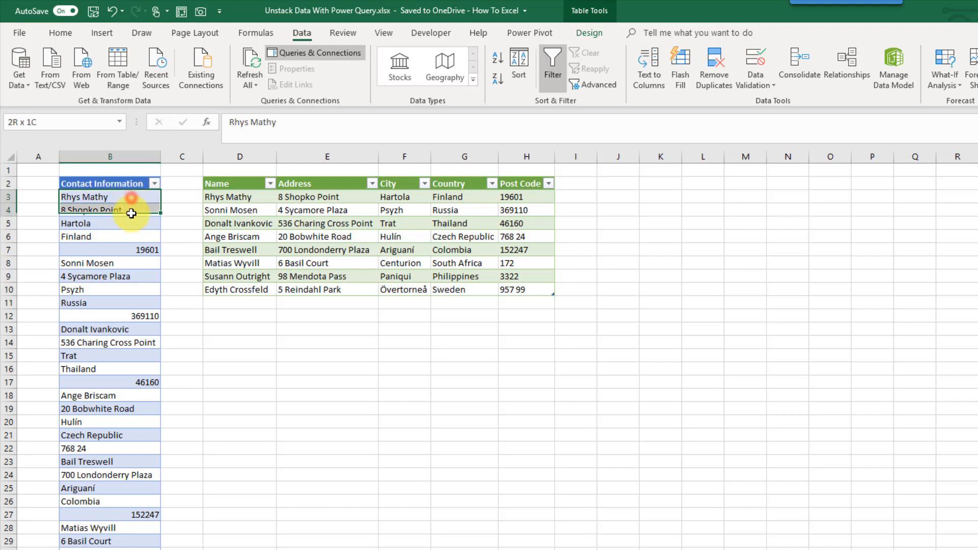
left_click_drag(111, 196, 110, 250)
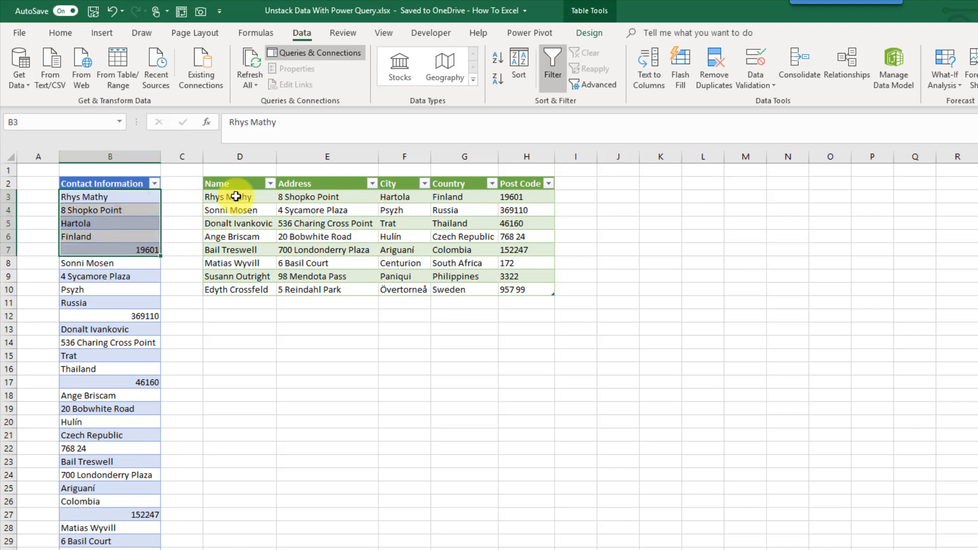
left_click(233, 197)
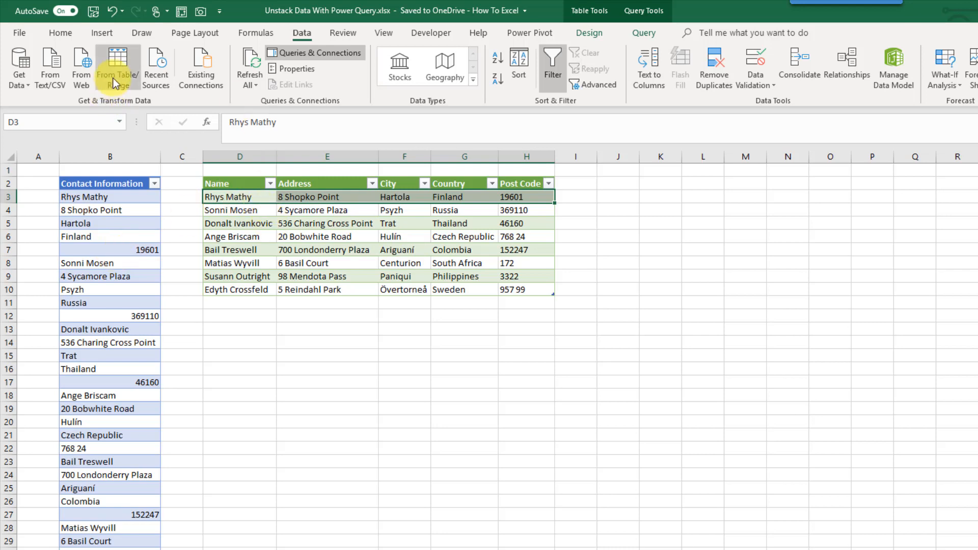
left_click(116, 64)
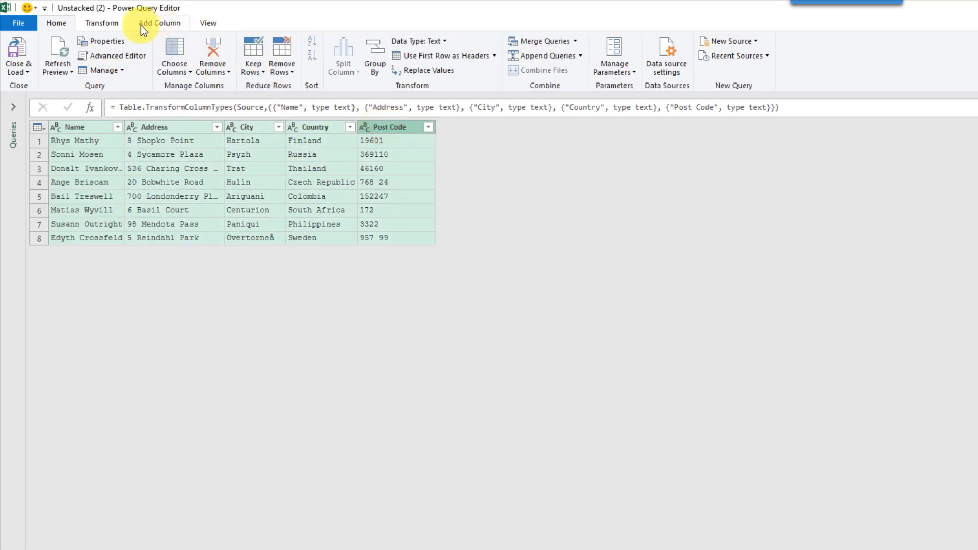
left_click(102, 22)
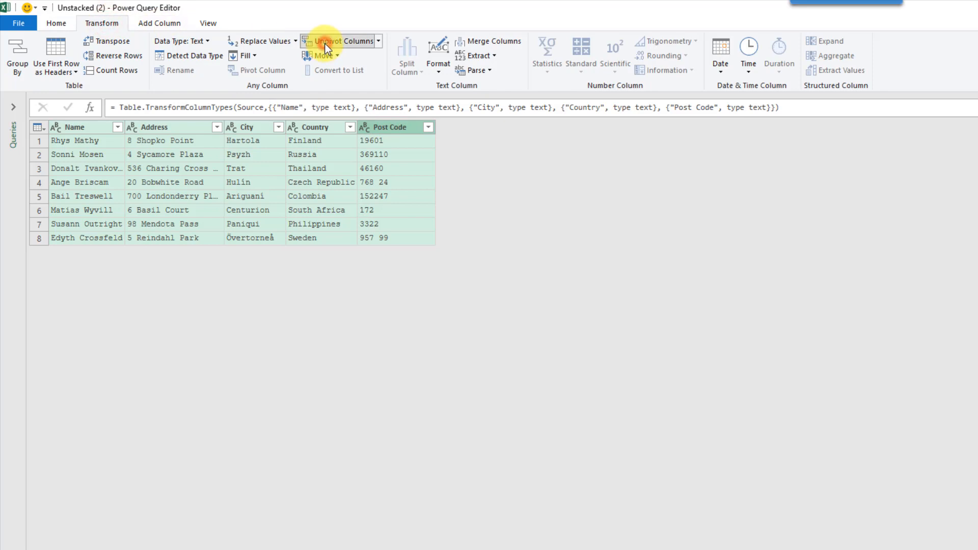
left_click(336, 41)
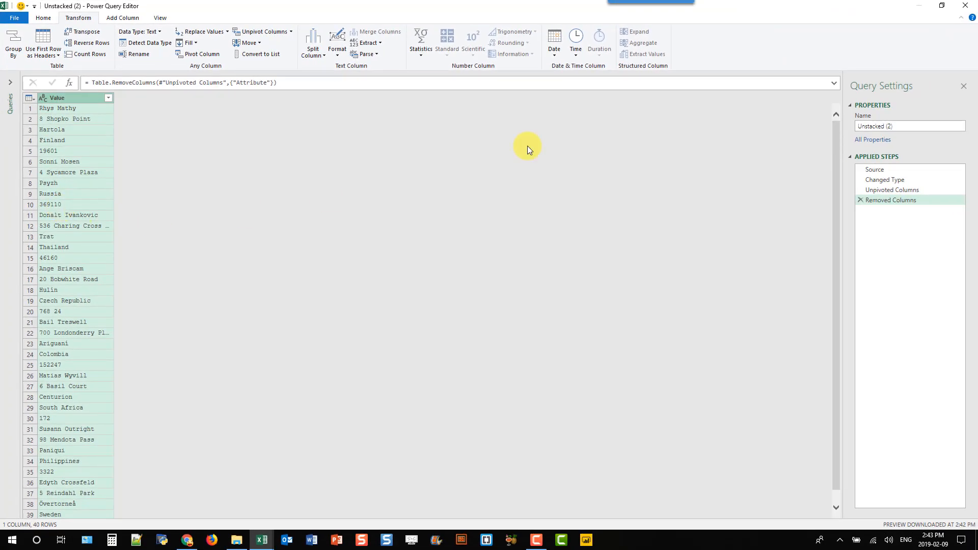
mouse_move(881, 55)
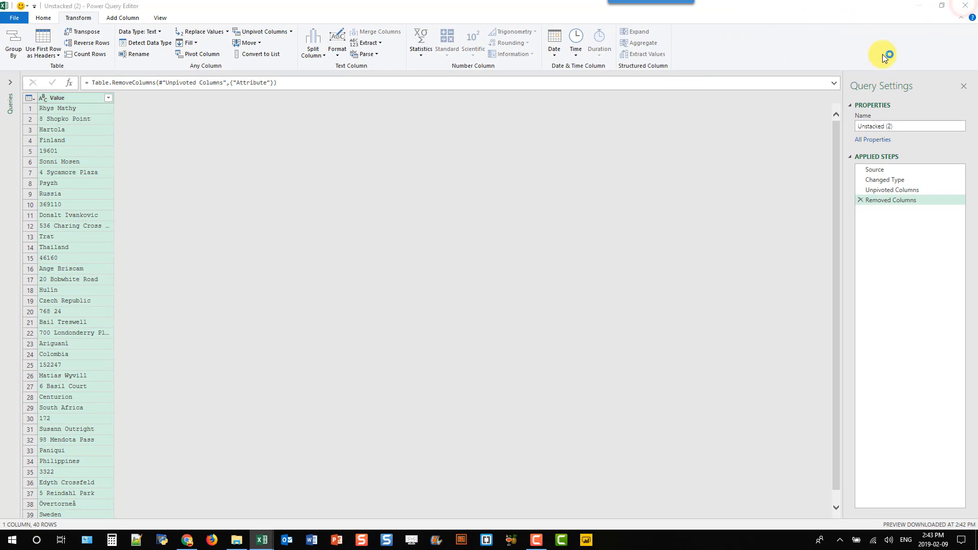
mouse_move(533, 288)
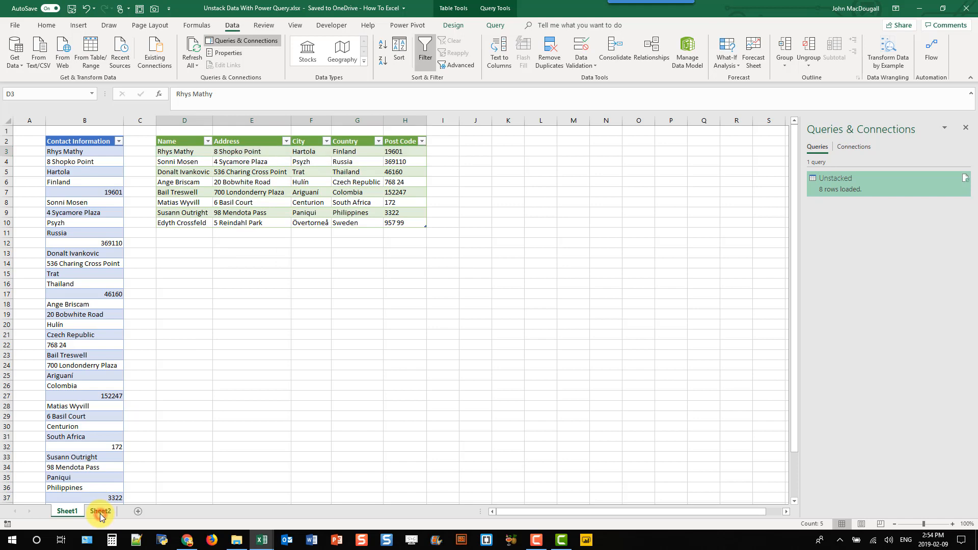
left_click(100, 511)
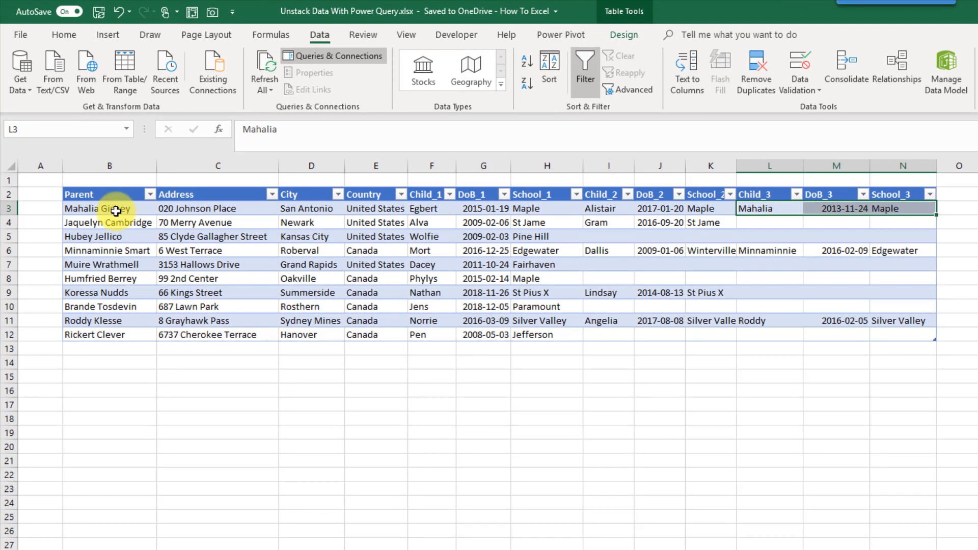
left_click_drag(110, 208, 218, 208)
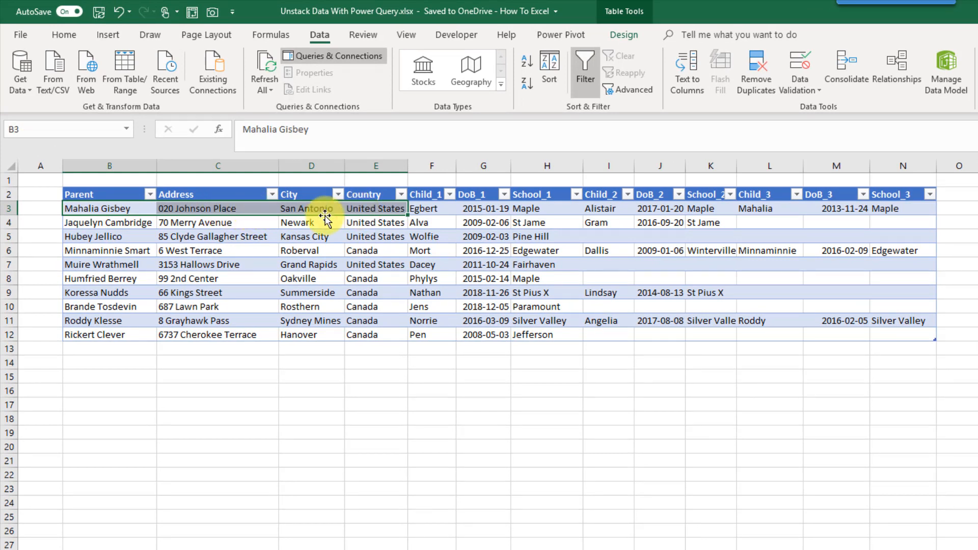
left_click(428, 208)
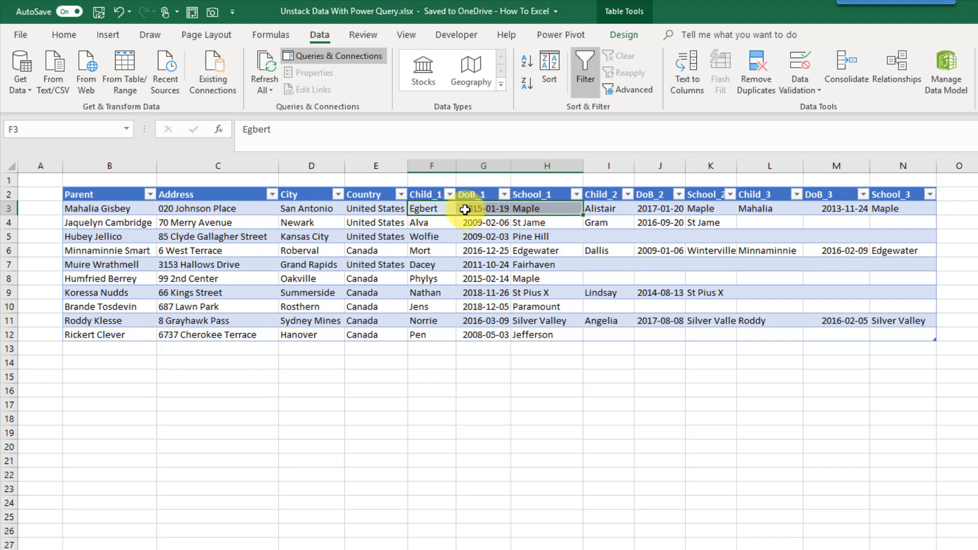
mouse_move(592, 210)
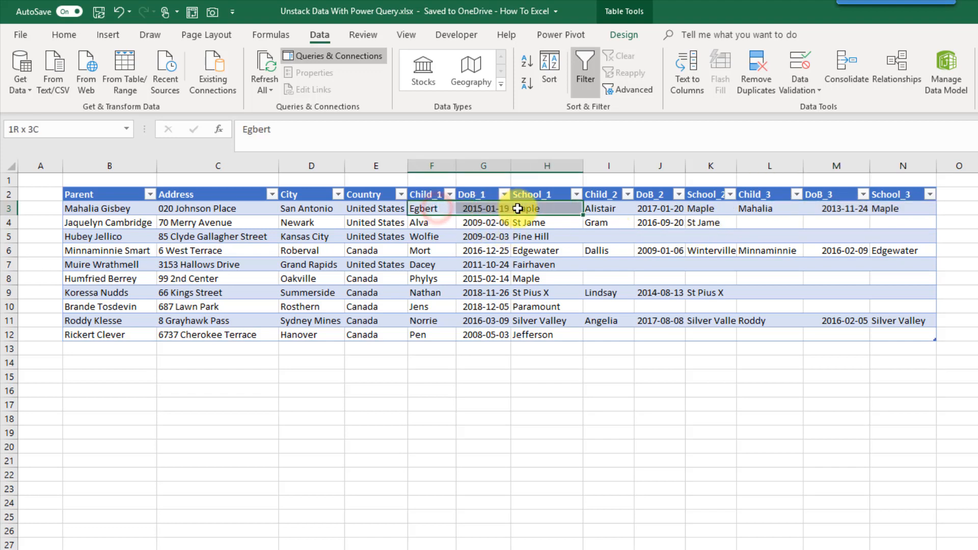
left_click(423, 208)
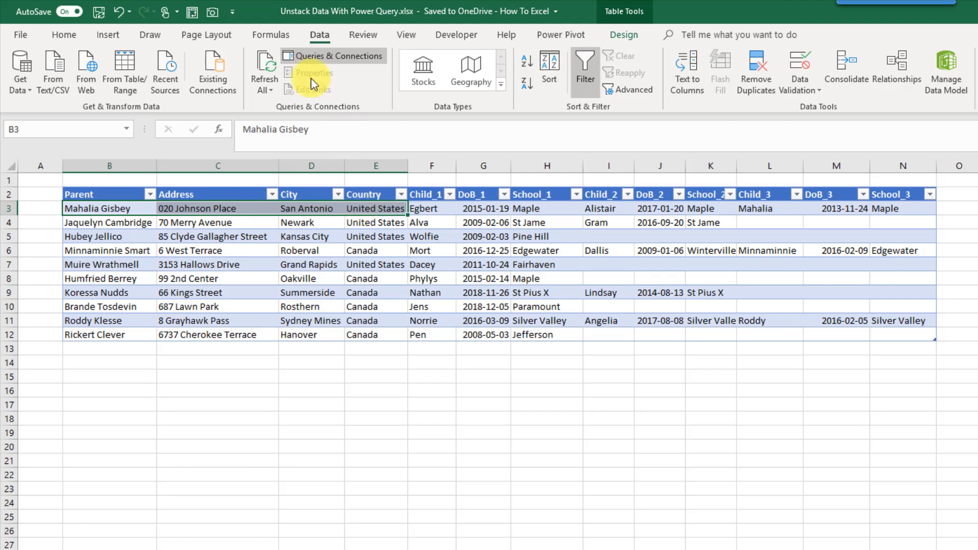
mouse_move(125, 66)
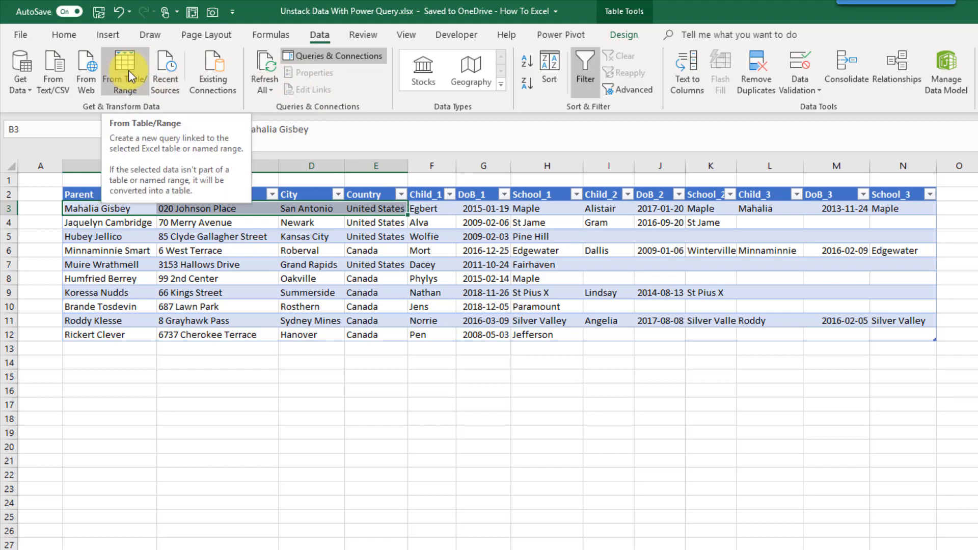
- Load ParentChild into the editor and merge Child_1, DoB_1, School_1 with a | separator as column 1
left_click(125, 67)
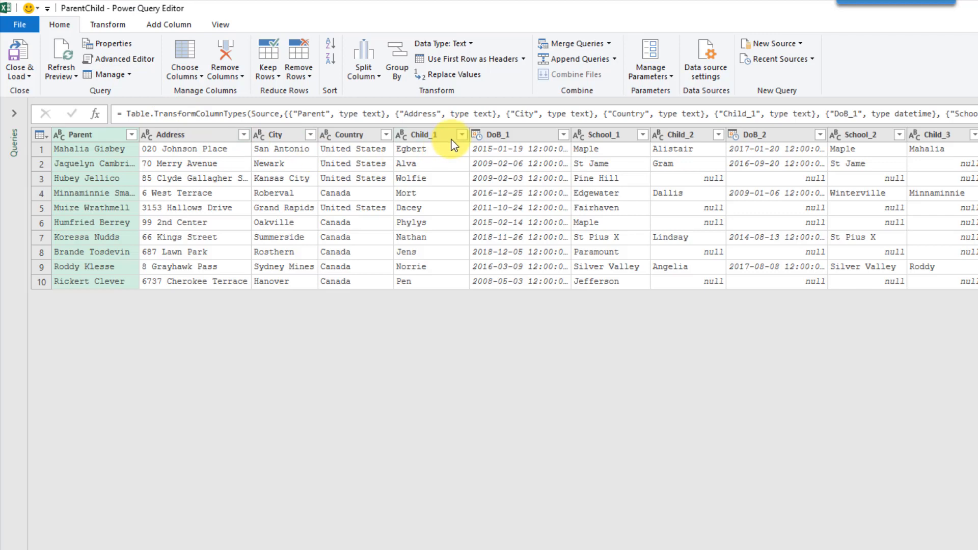
left_click(422, 135)
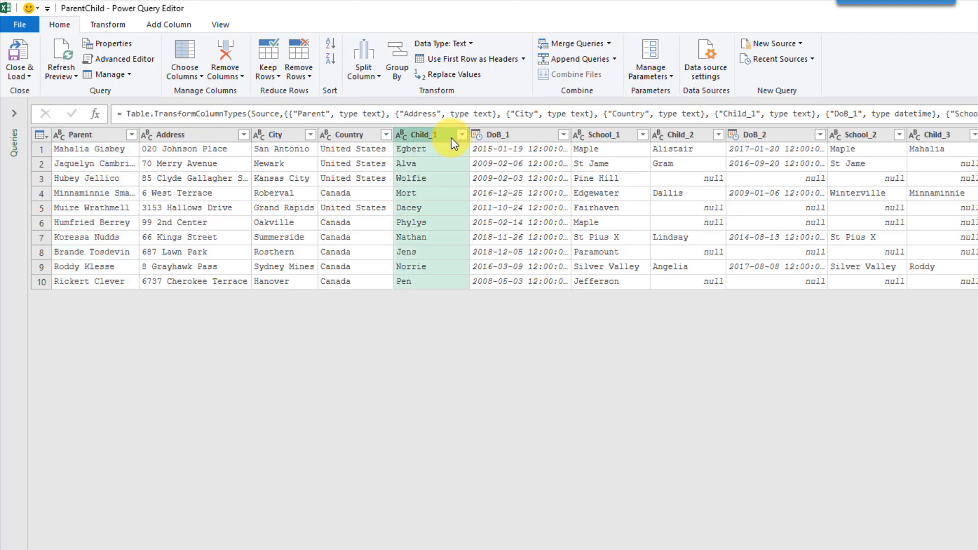
left_click(603, 135)
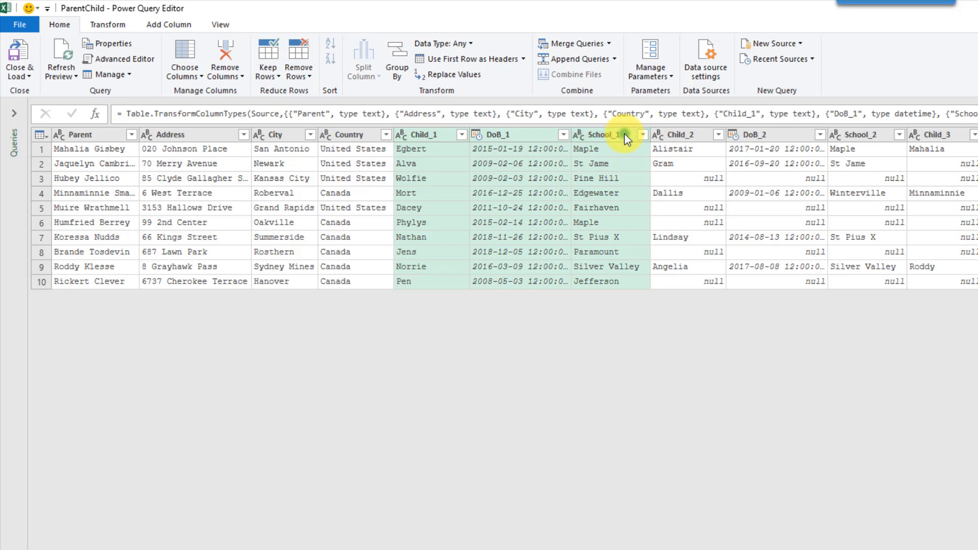
right_click(603, 134)
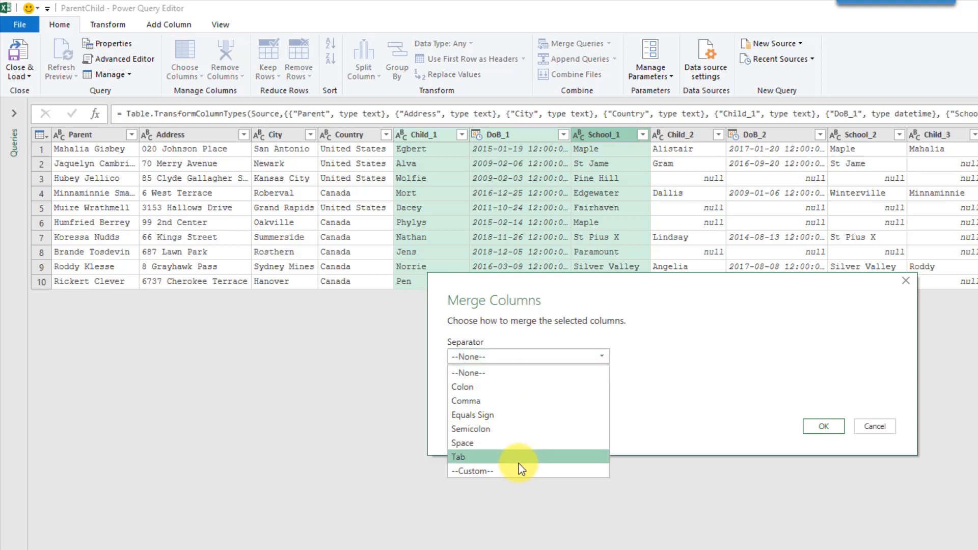
mouse_move(516, 393)
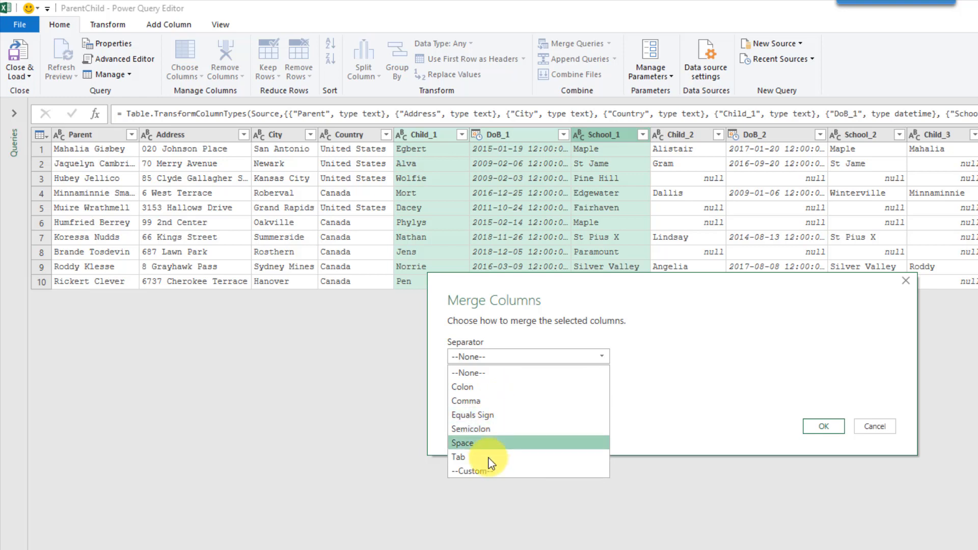
left_click(475, 471)
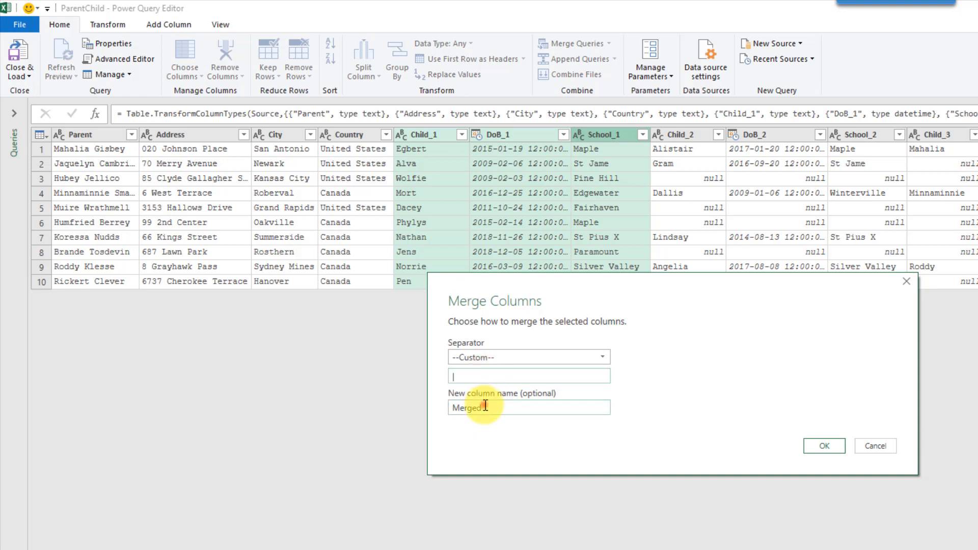
type("1")
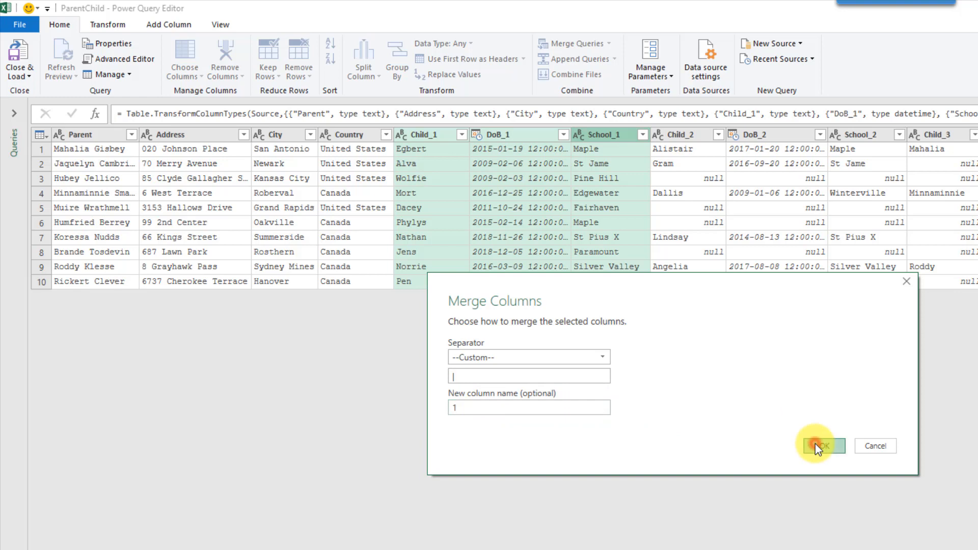
left_click(819, 446)
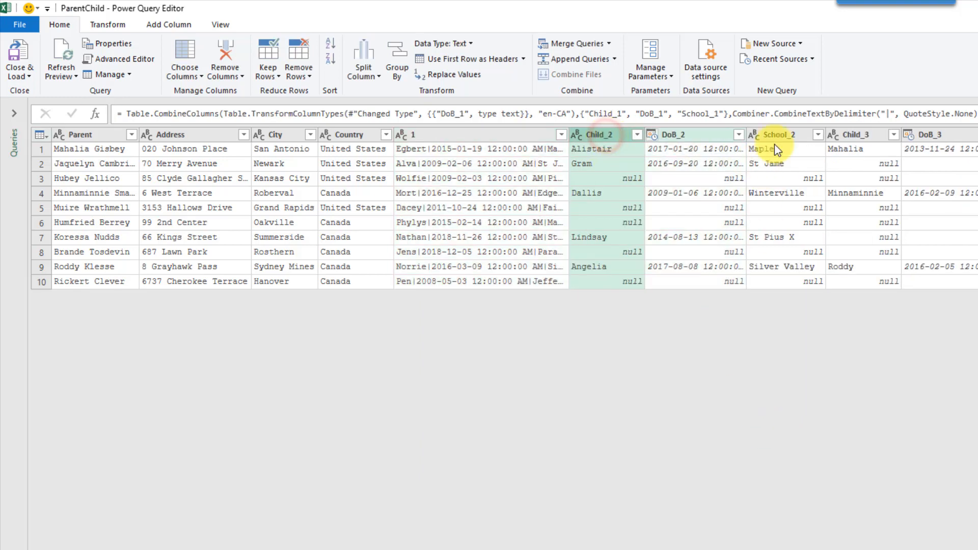
- Merge Child_2, DoB_2 and School_2 with the | separator into column 2
right_click(792, 136)
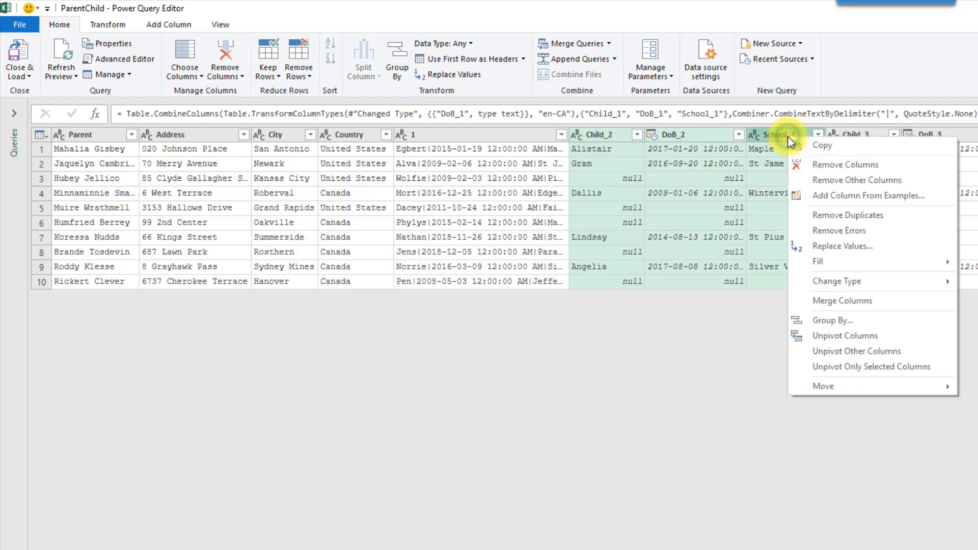
left_click(849, 297)
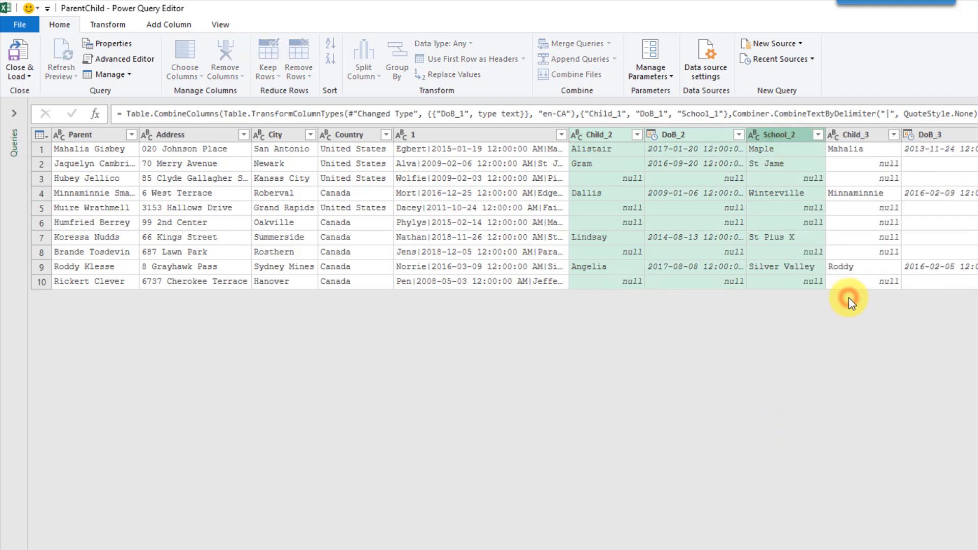
left_click(575, 42)
type("2")
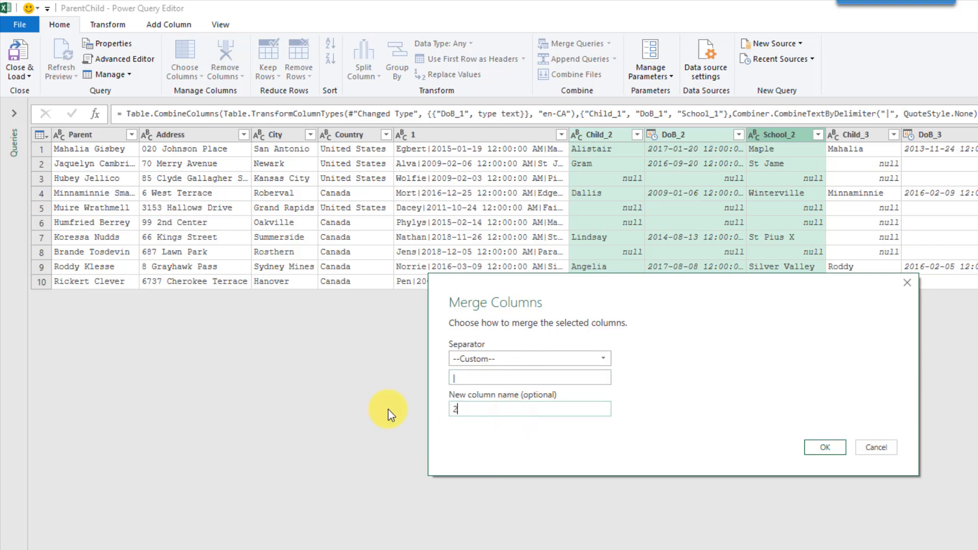
left_click(825, 447)
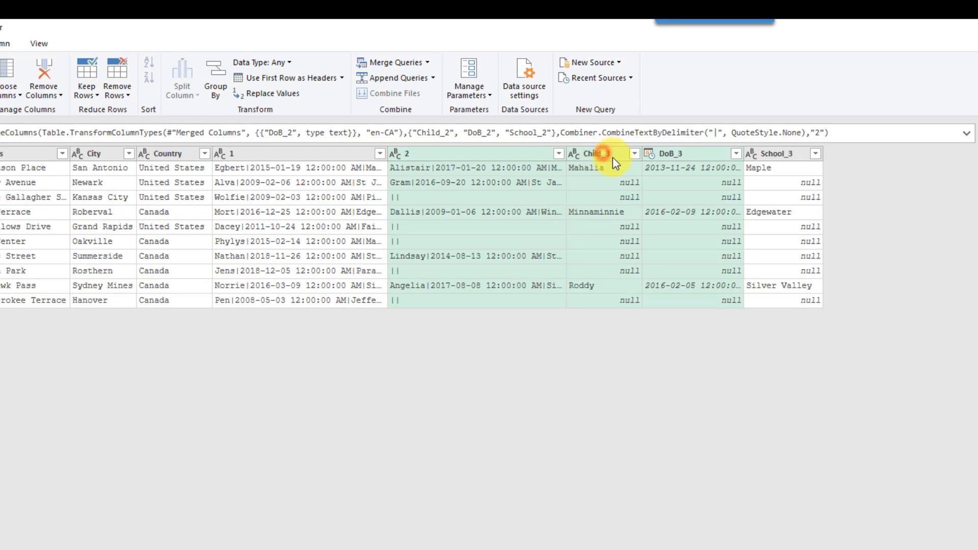
- Merge Child_3, DoB_3 and School_3 with the | separator into column 3
right_click(774, 153)
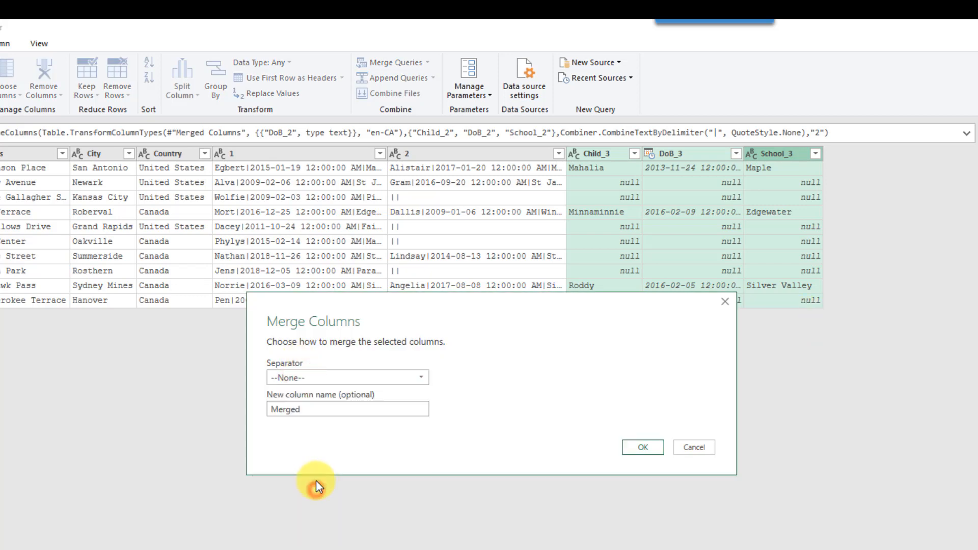
left_click(348, 377)
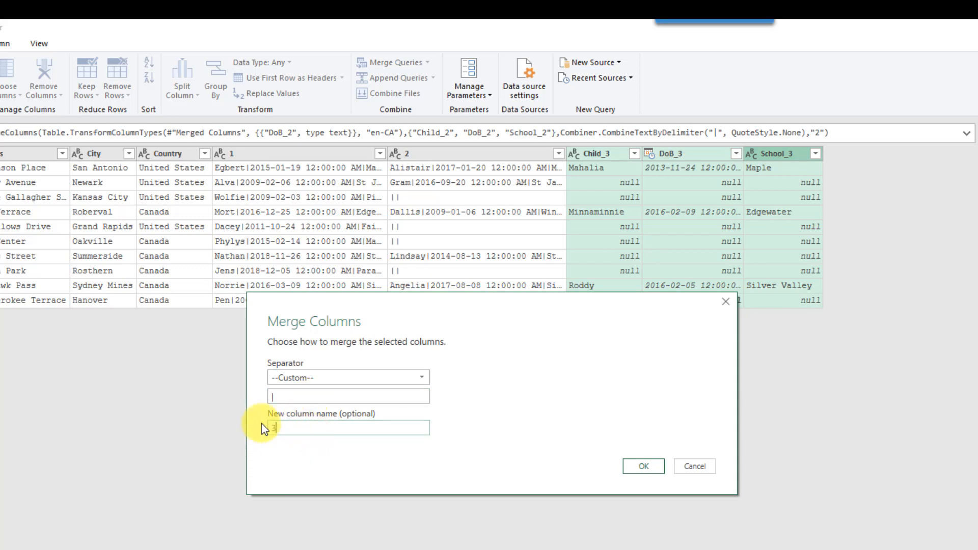
left_click(644, 467)
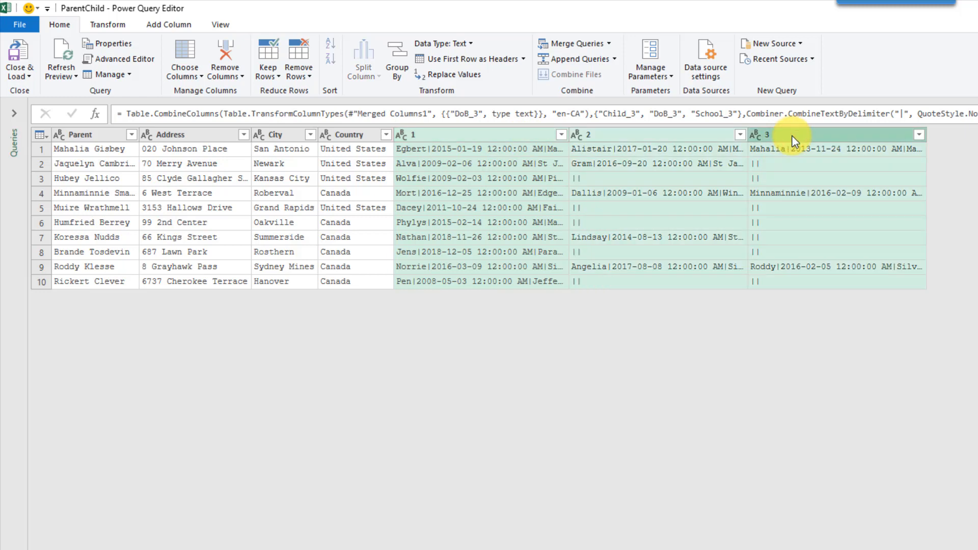
- Unpivot the merged child columns 1-3 into rows and rename Attribute to Child
left_click(108, 24)
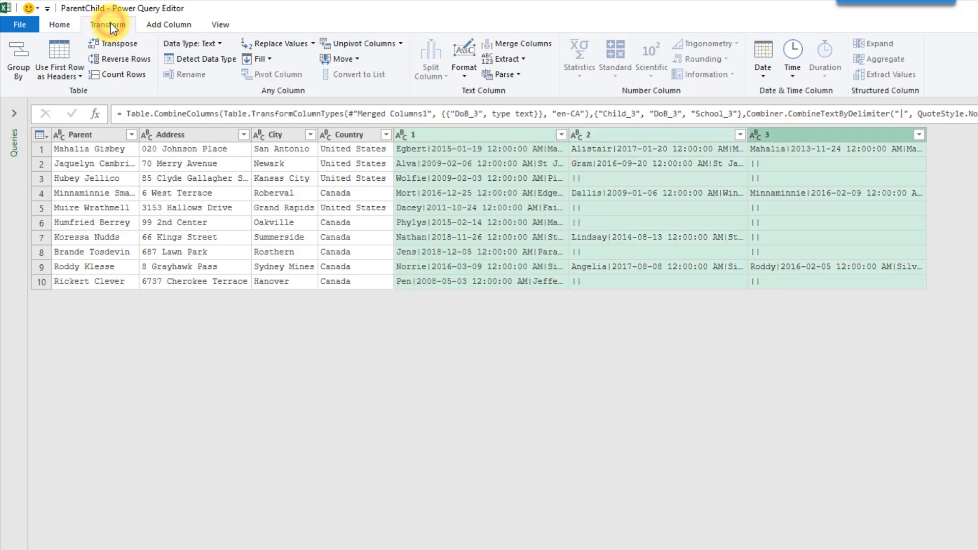
mouse_move(275, 50)
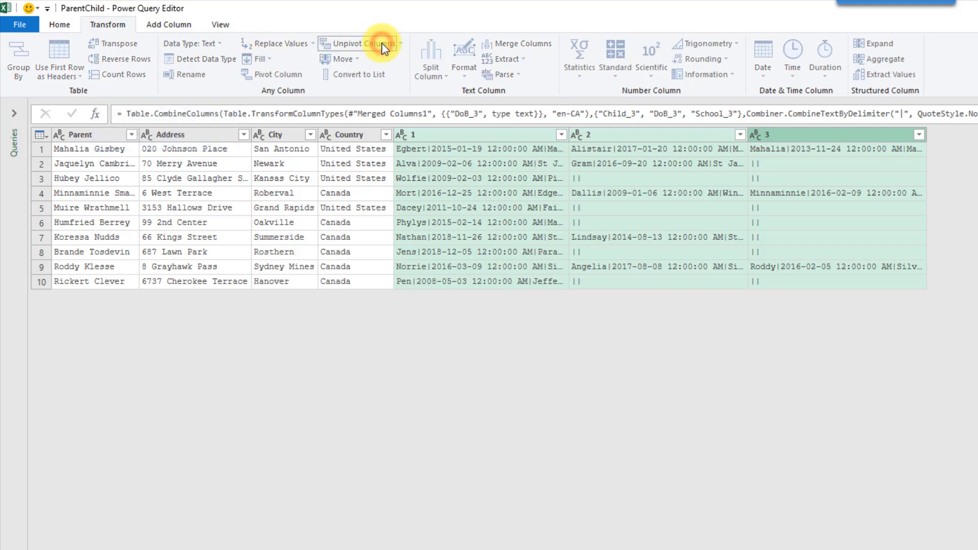
left_click(356, 43)
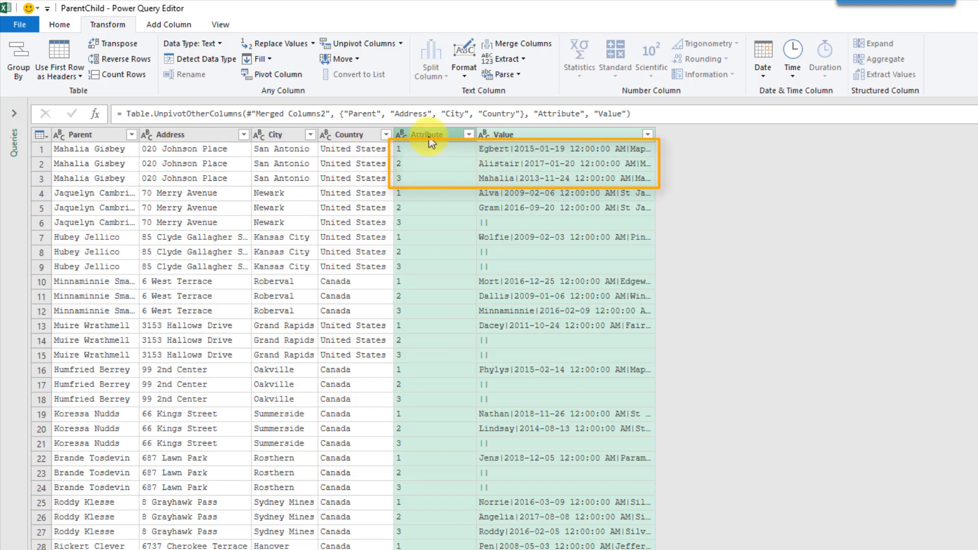
double_click(426, 134)
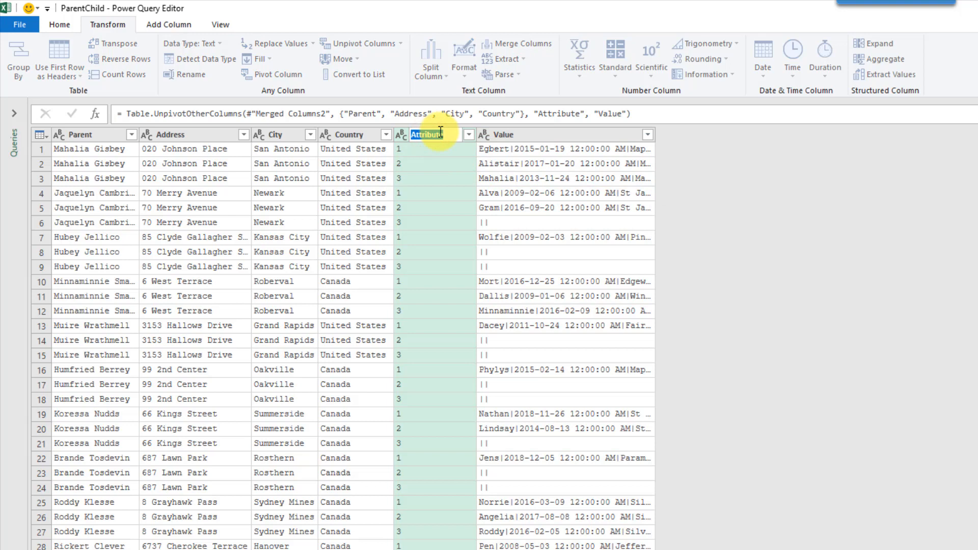
type("Child")
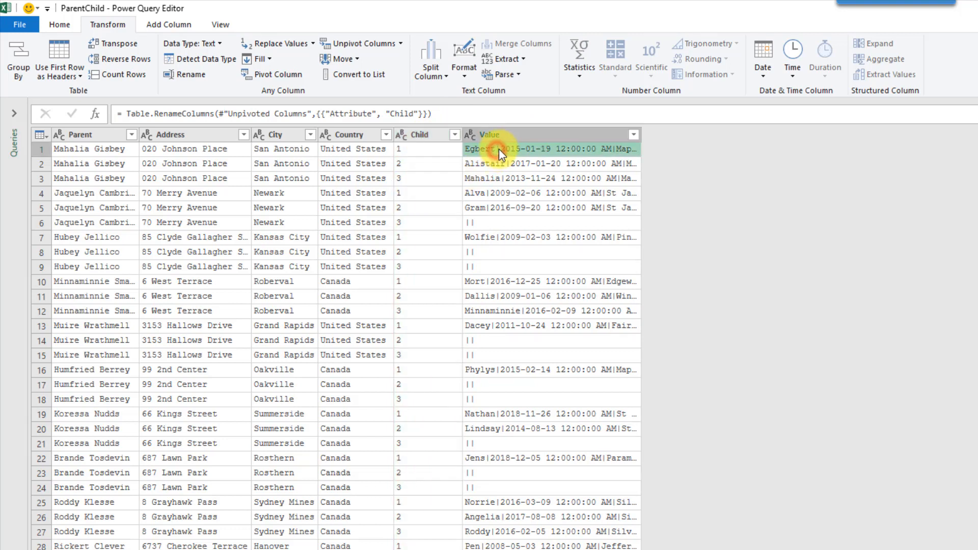
- Split the Value column at each | into Value.1, Value.2 and Value.3
right_click(489, 135)
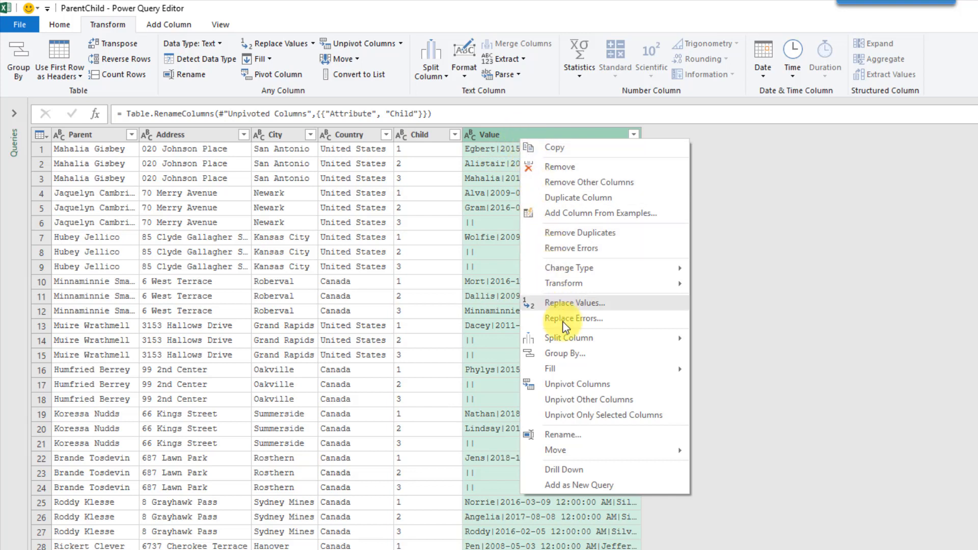
mouse_move(584, 337)
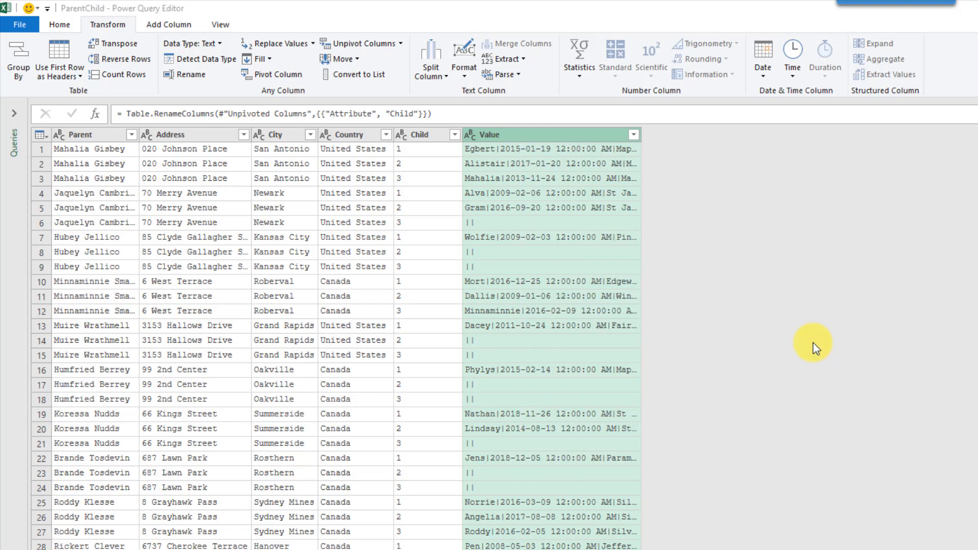
left_click(430, 53)
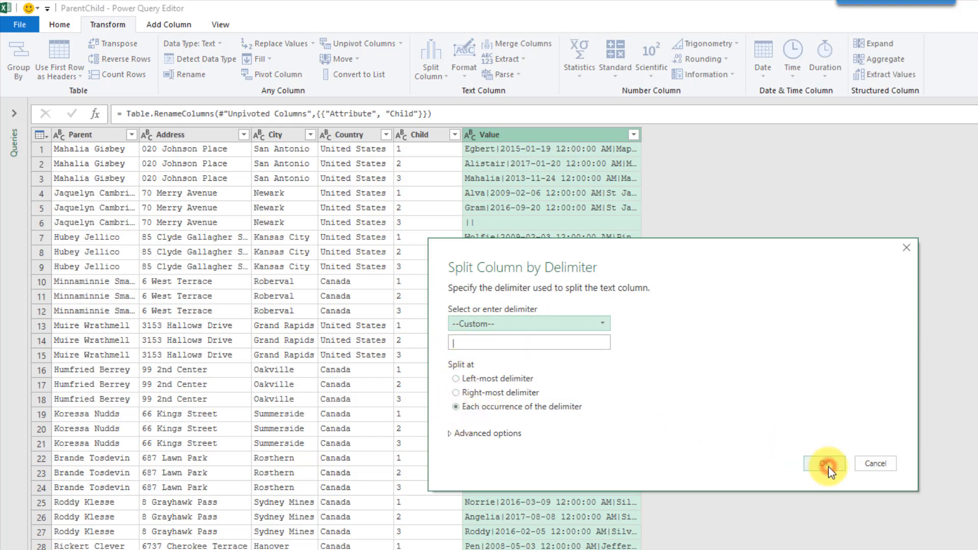
left_click(825, 463)
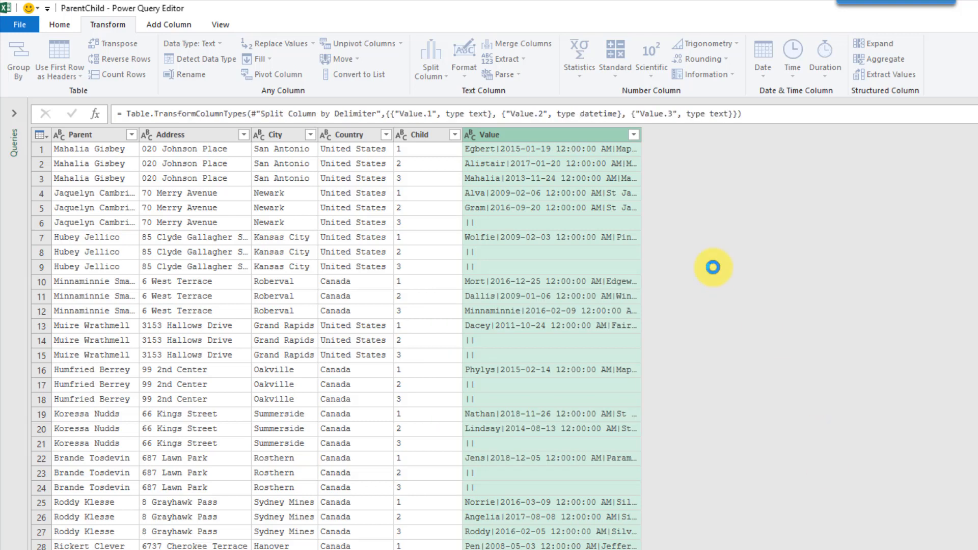
left_click(431, 59)
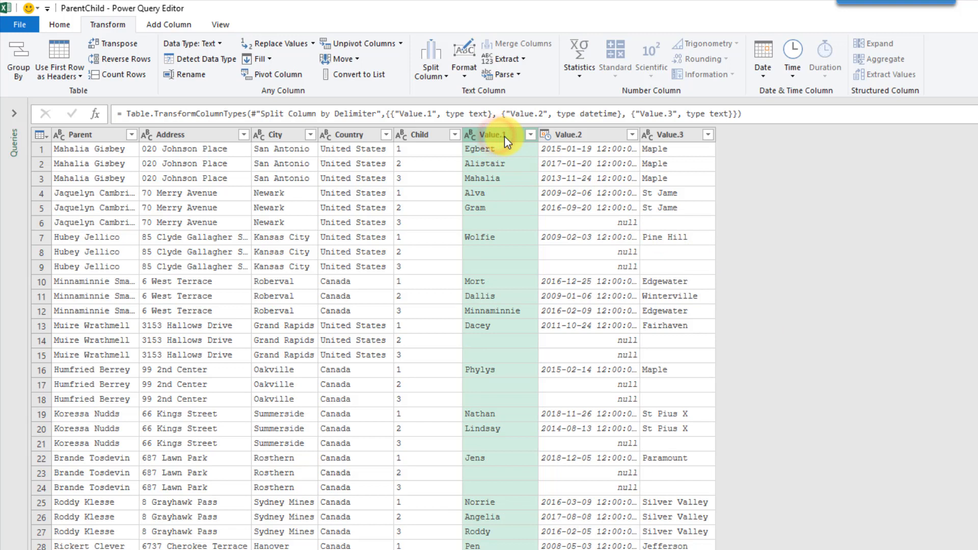
- Rename Value.1, Value.2, Value.3 to Name, DoB, School and set DoB to the Date type
double_click(492, 135)
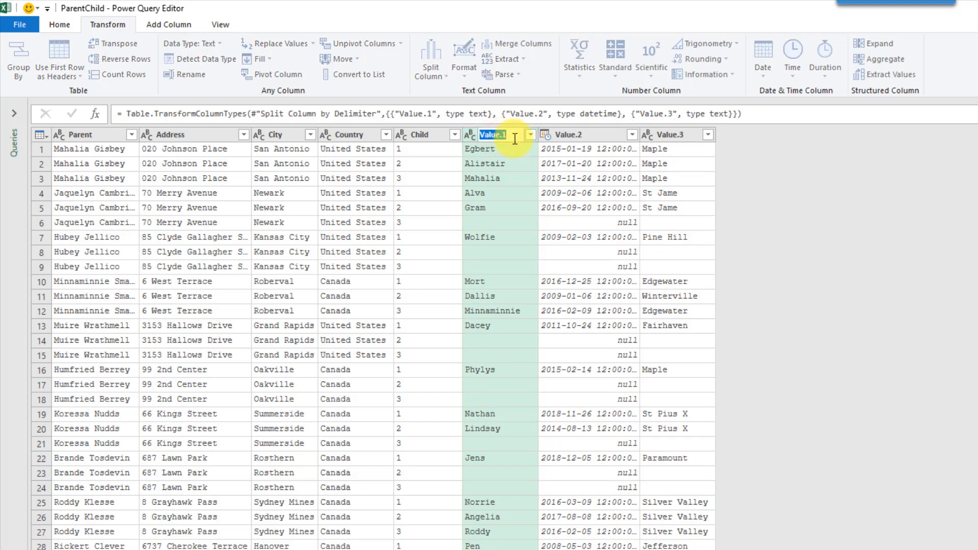
type("Name")
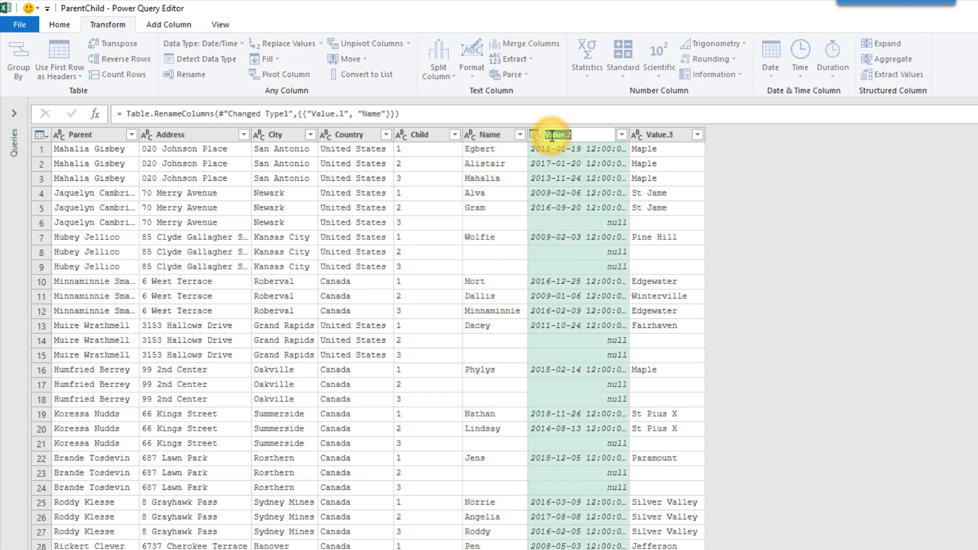
type("DoB")
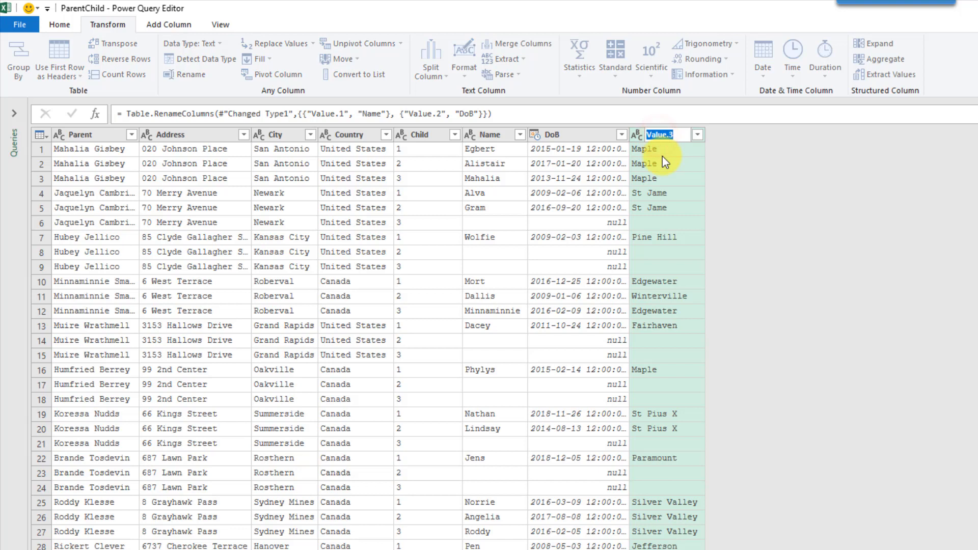
type("Schol")
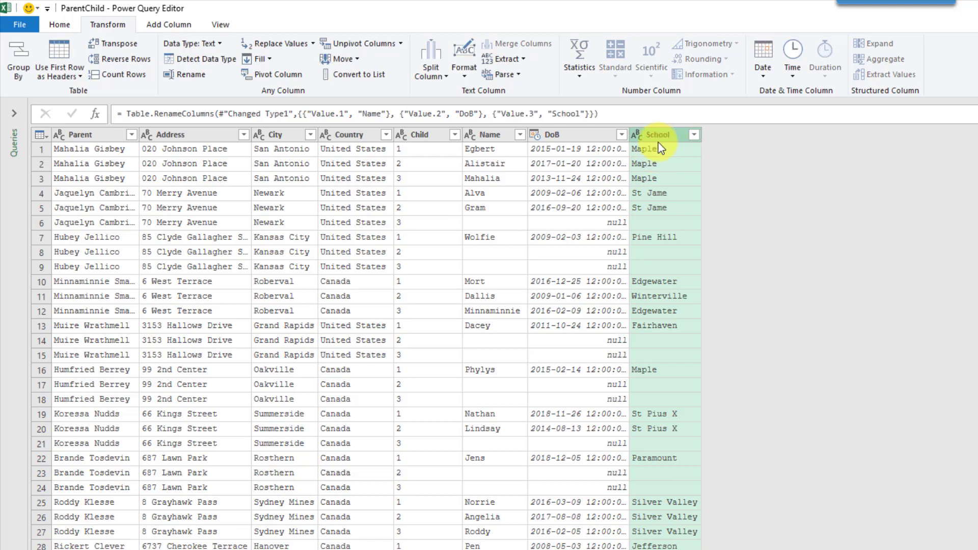
left_click(536, 134)
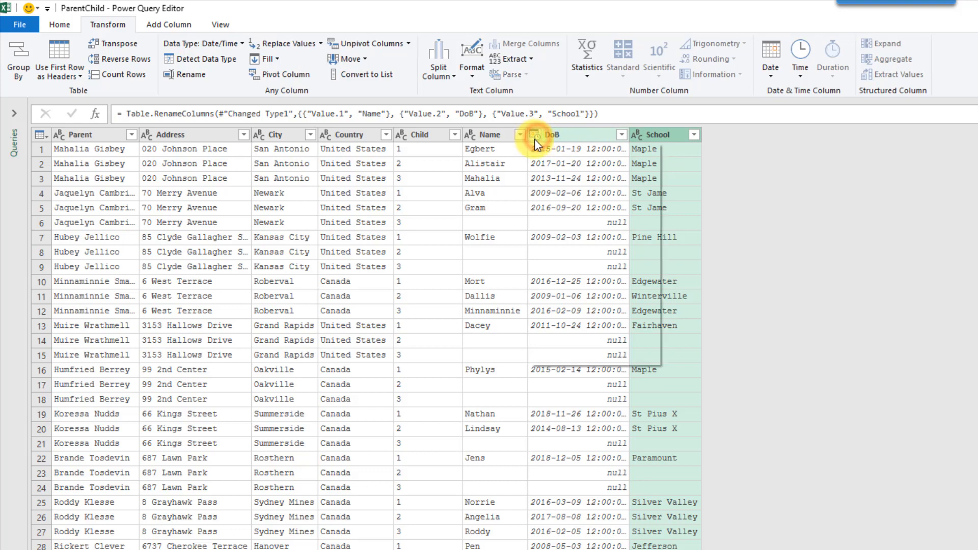
left_click(533, 135)
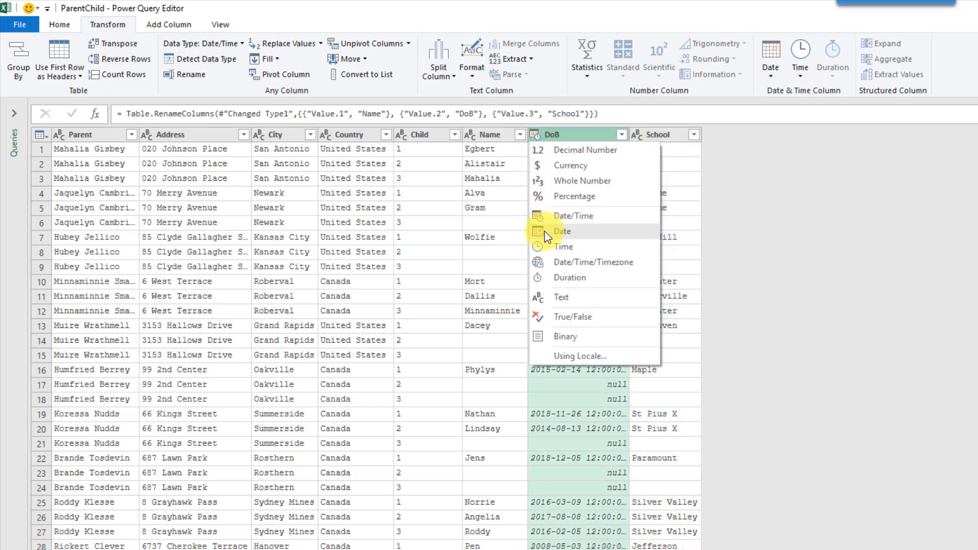
left_click(562, 231)
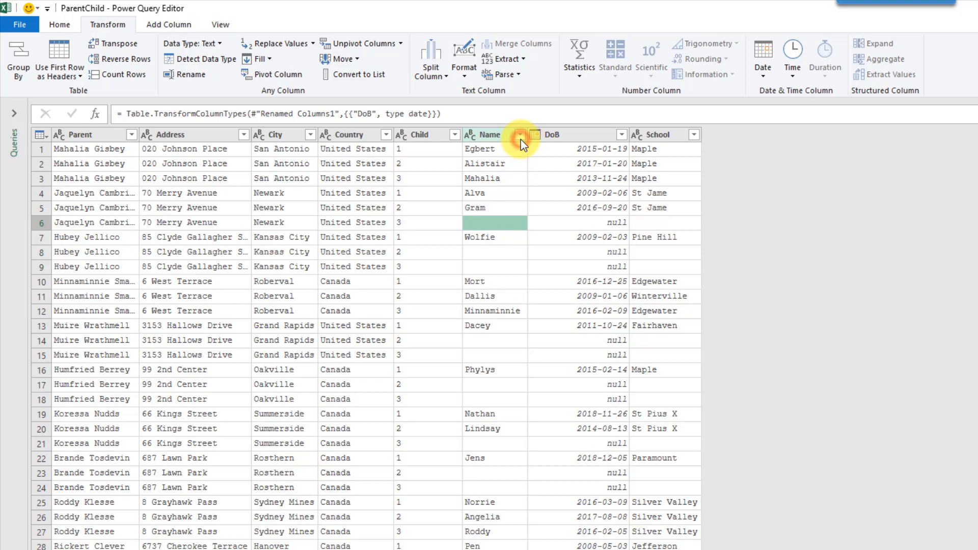
- Open the Name column filter to remove the blank child rows
left_click(518, 135)
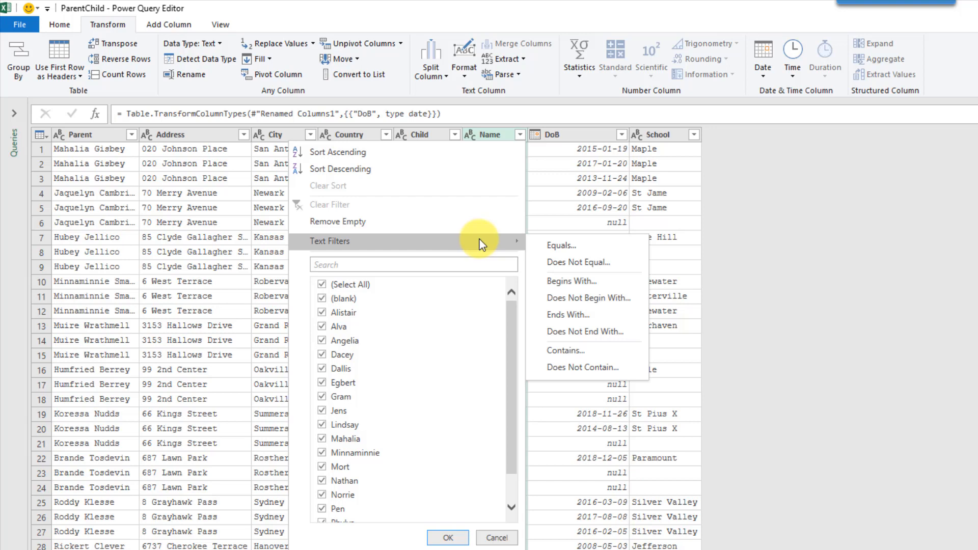
mouse_move(436, 222)
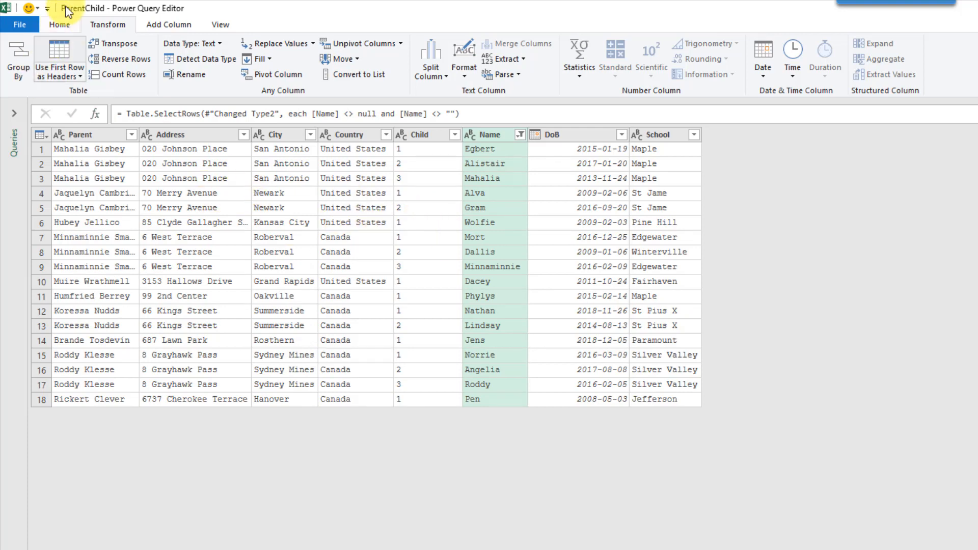
- Close & Load the query as a table to Existing worksheet =Sheet2!$P$2
left_click(59, 24)
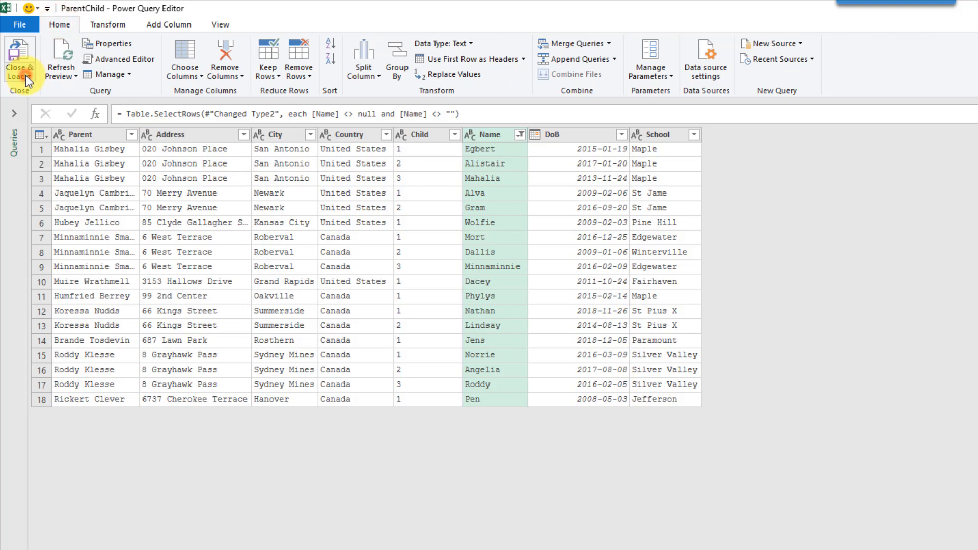
left_click(26, 66)
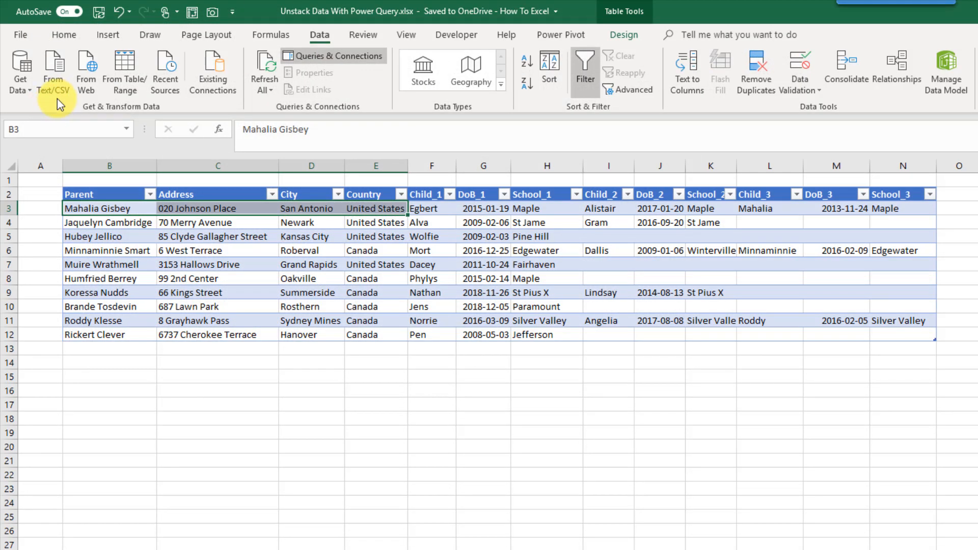
mouse_move(641, 323)
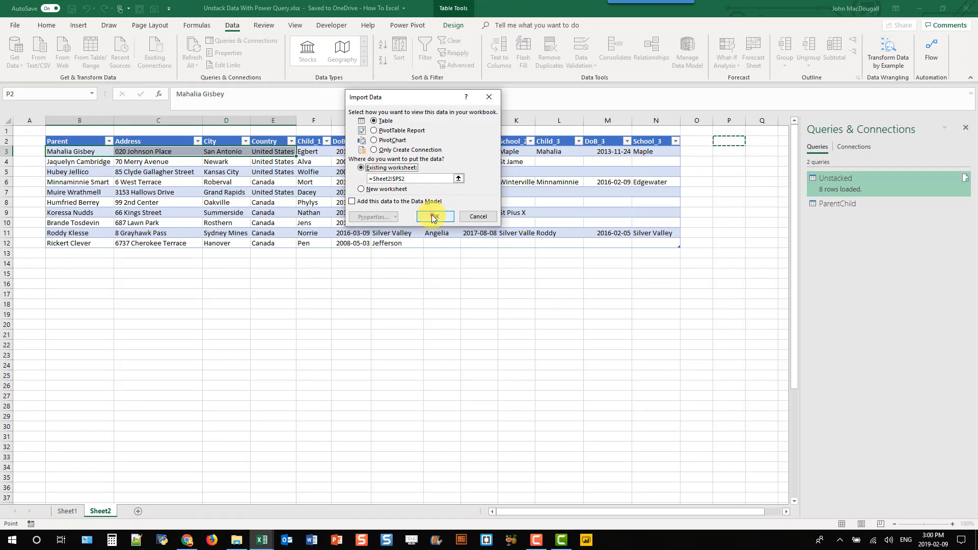
left_click(434, 216)
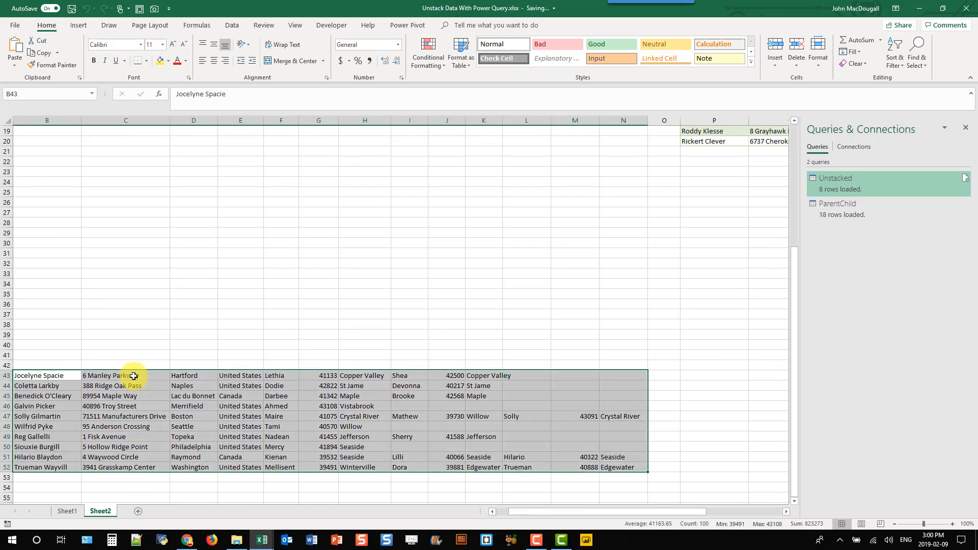
mouse_move(189, 372)
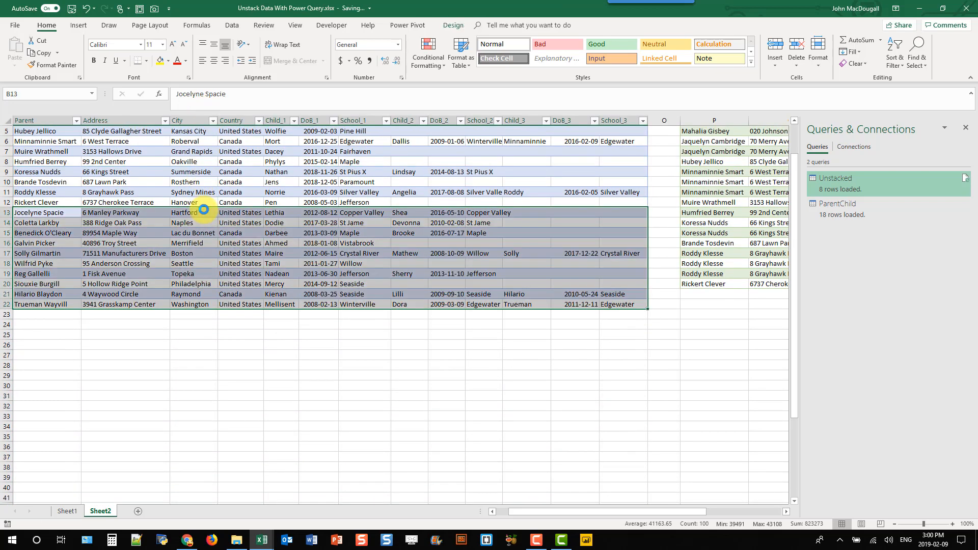
- Extend the source table with ten new parents and refresh ParentChild to 38 rows
left_click(711, 202)
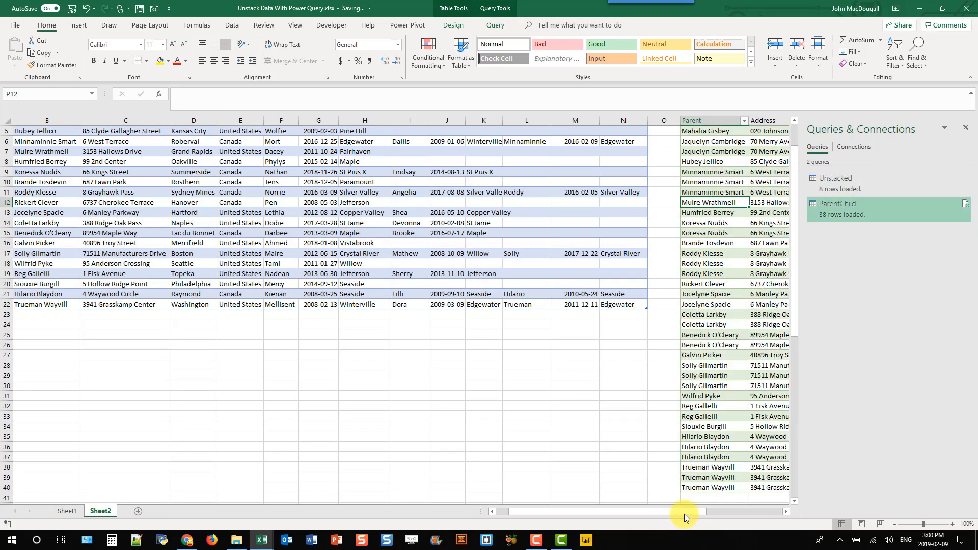
scroll("right", 3)
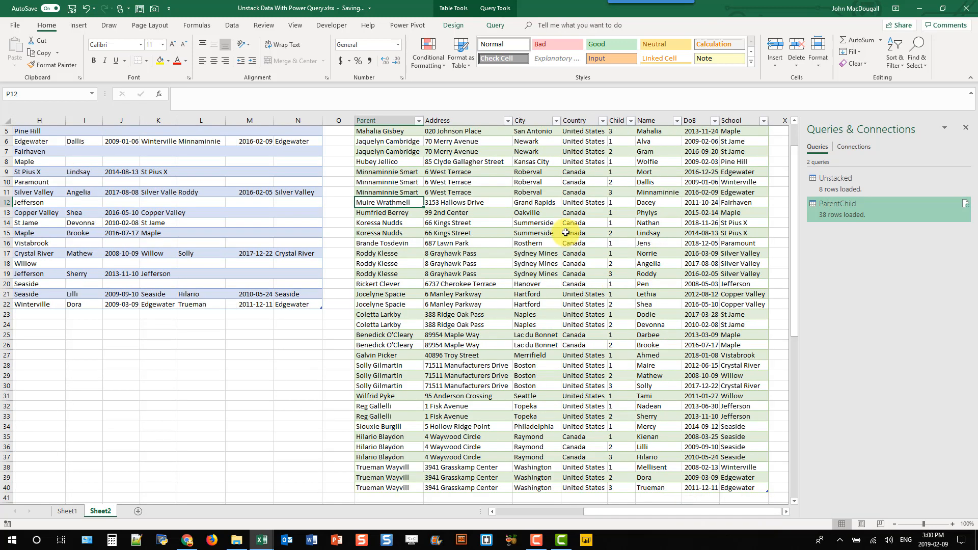